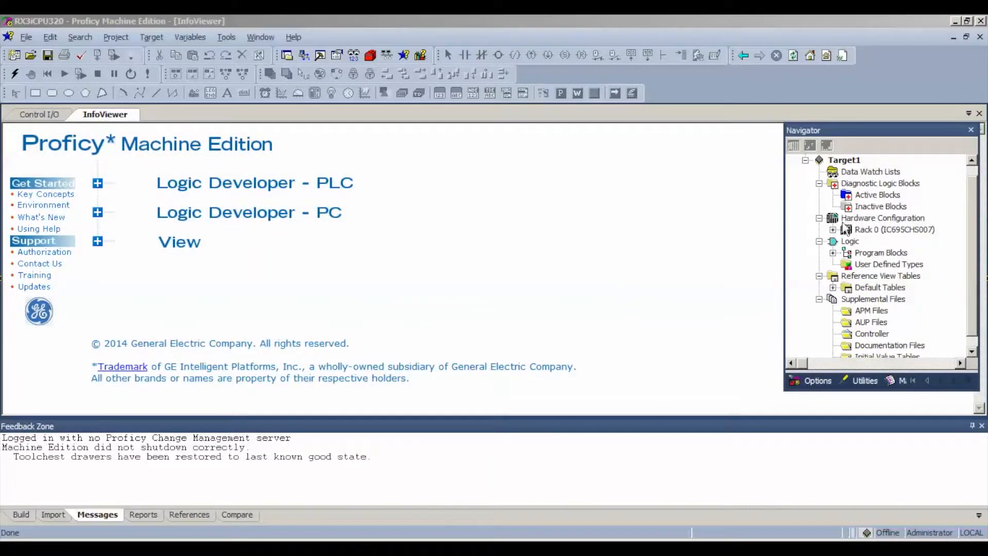
pyautogui.moveTo(609, 247)
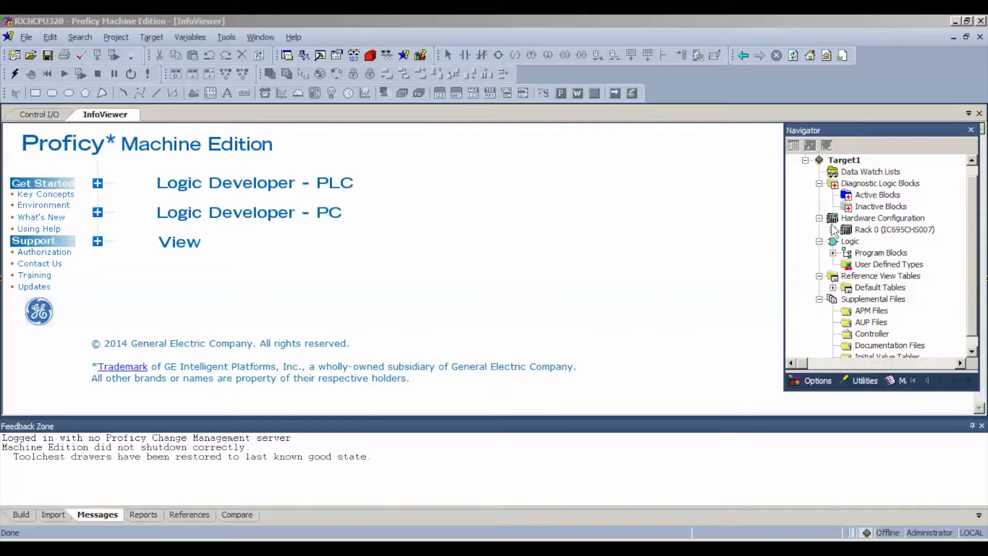
# - Expand Rack 0 (IC695CHS007) in the Navigator to list slots 0–6
pyautogui.click(833, 230)
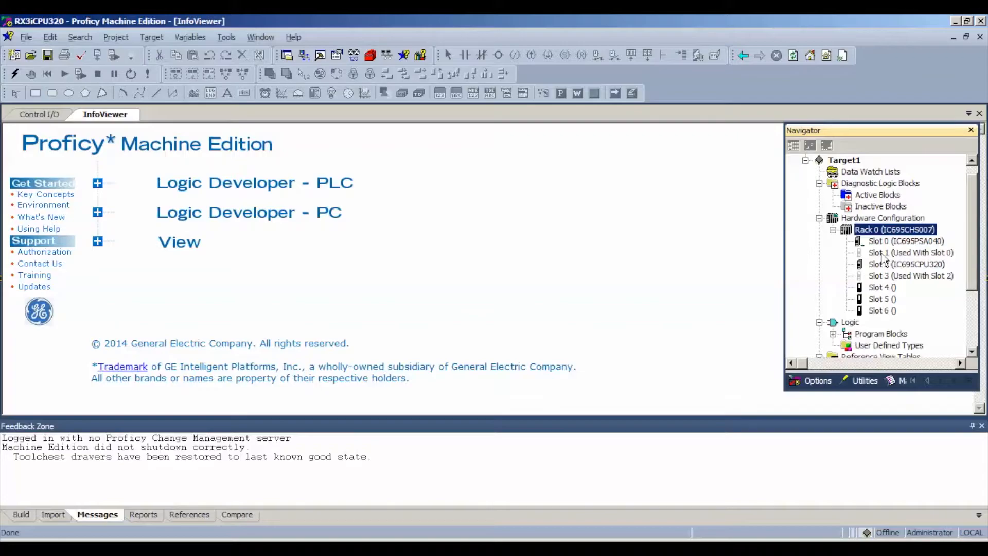
pyautogui.moveTo(894, 275)
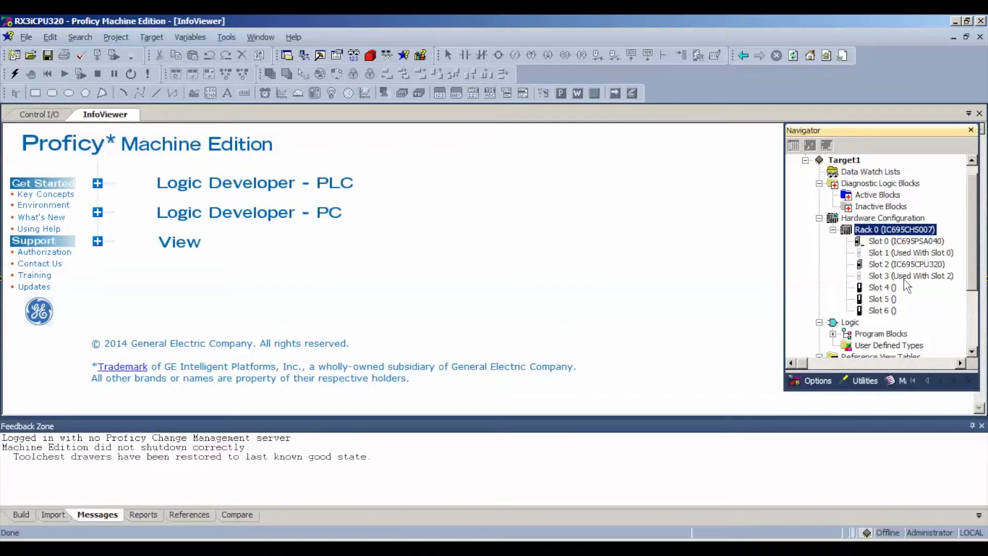
pyautogui.moveTo(890, 292)
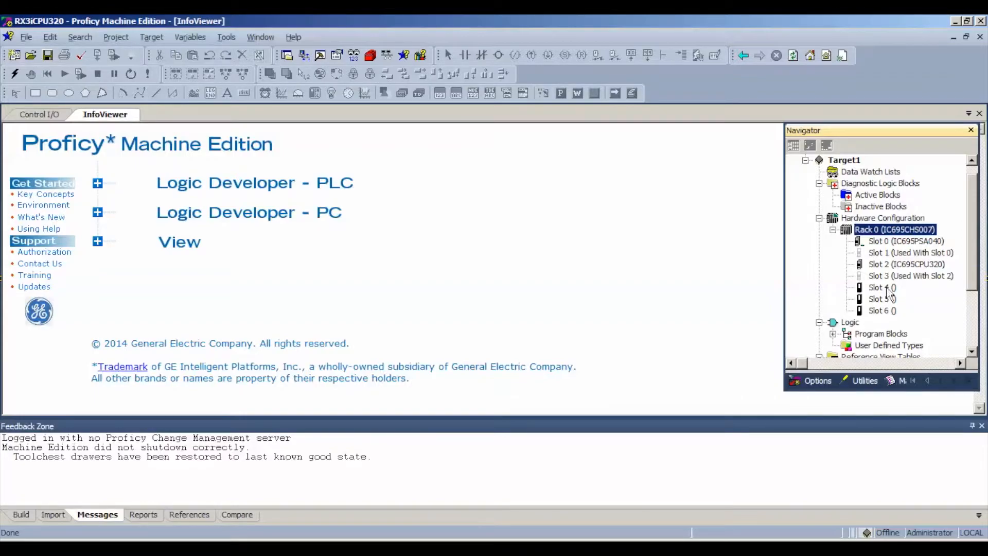
# - Add the IC694BEM331 Genius Bus Controller module to empty slot 4 of Rack 0
pyautogui.rightClick(881, 287)
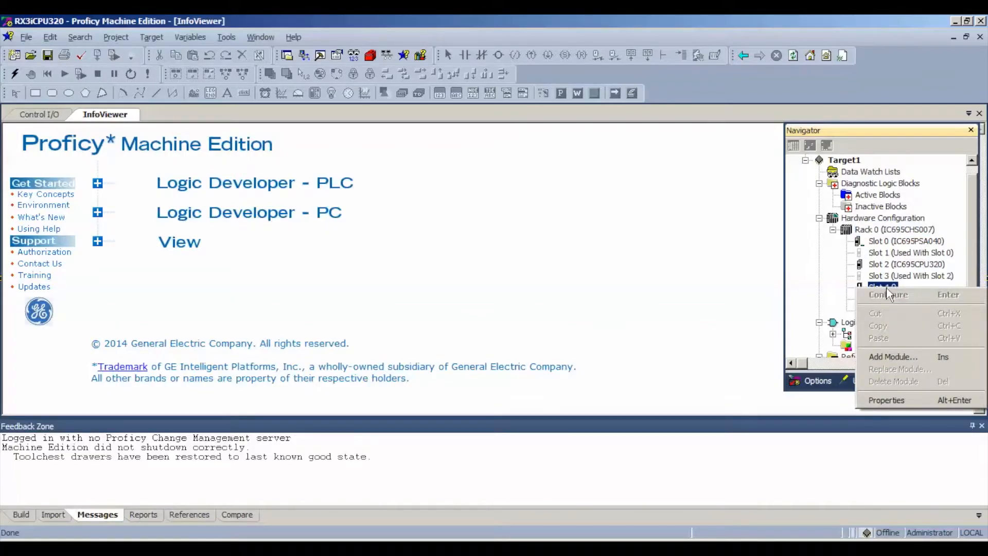
pyautogui.click(887, 294)
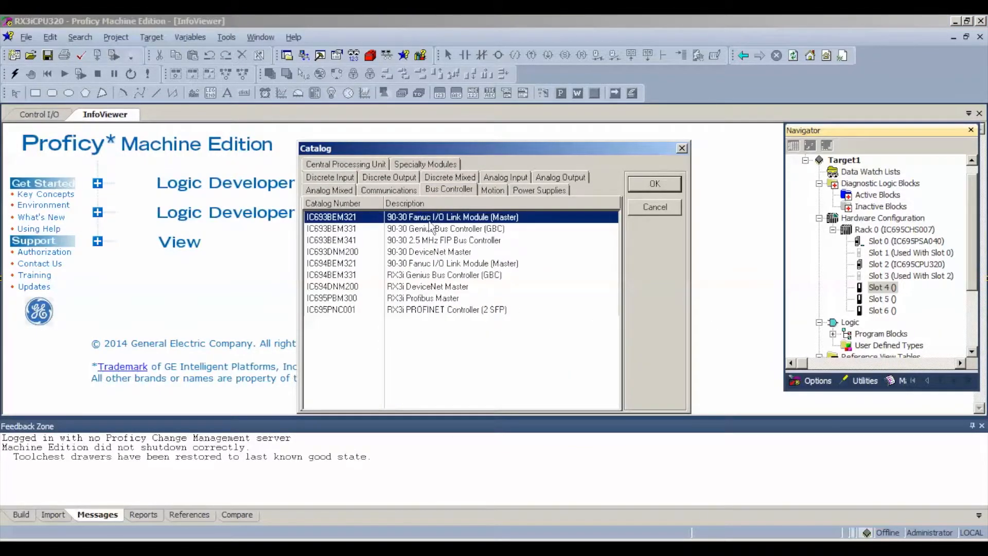
pyautogui.moveTo(415, 279)
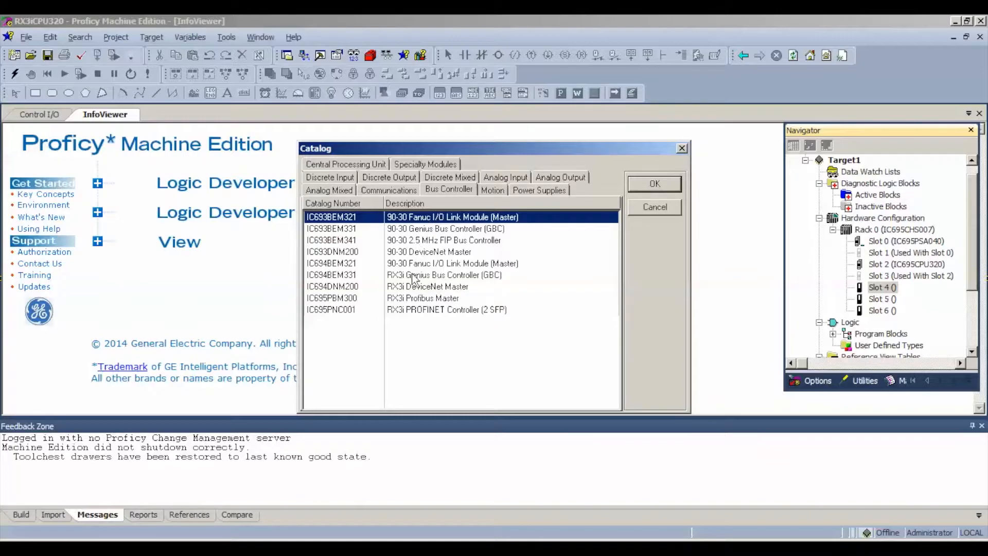
pyautogui.click(441, 274)
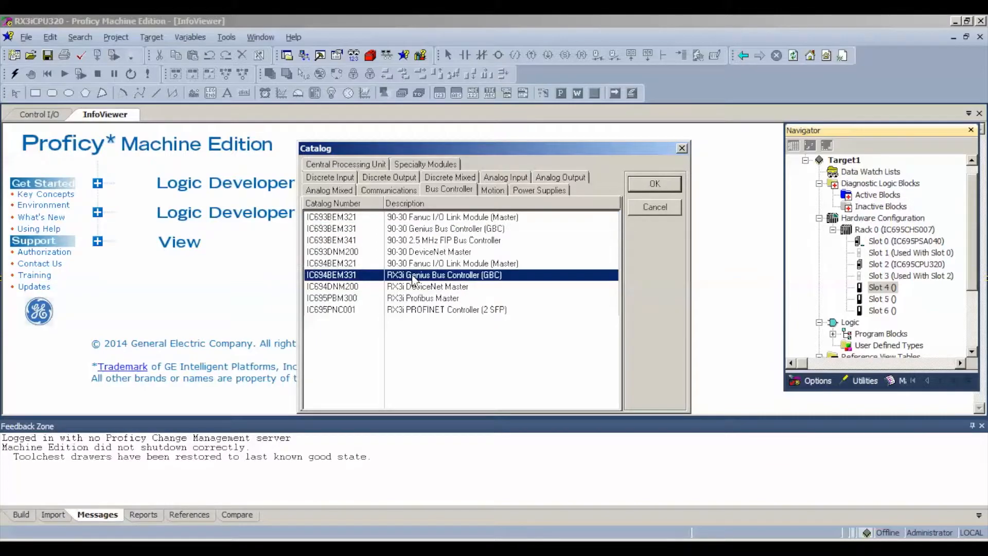
pyautogui.click(654, 183)
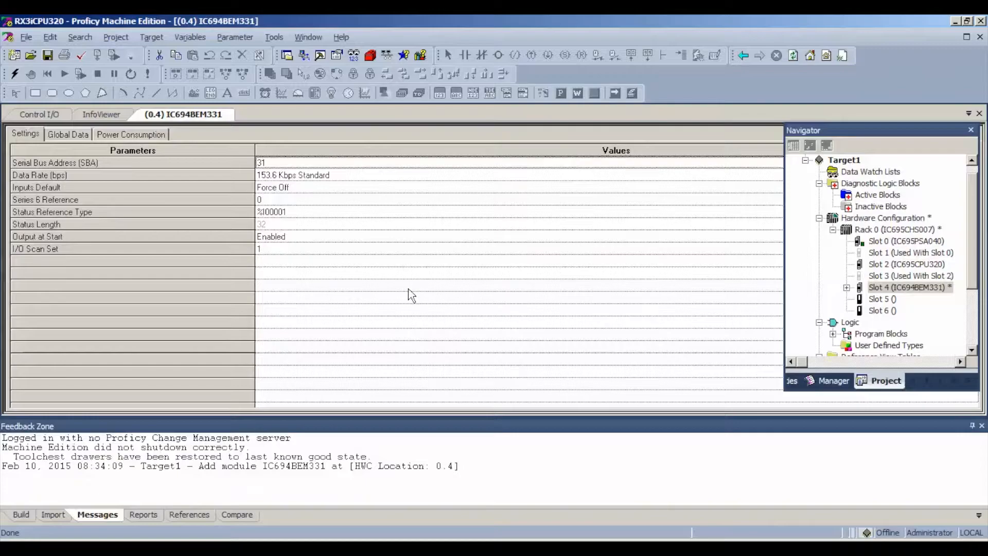
pyautogui.moveTo(387, 268)
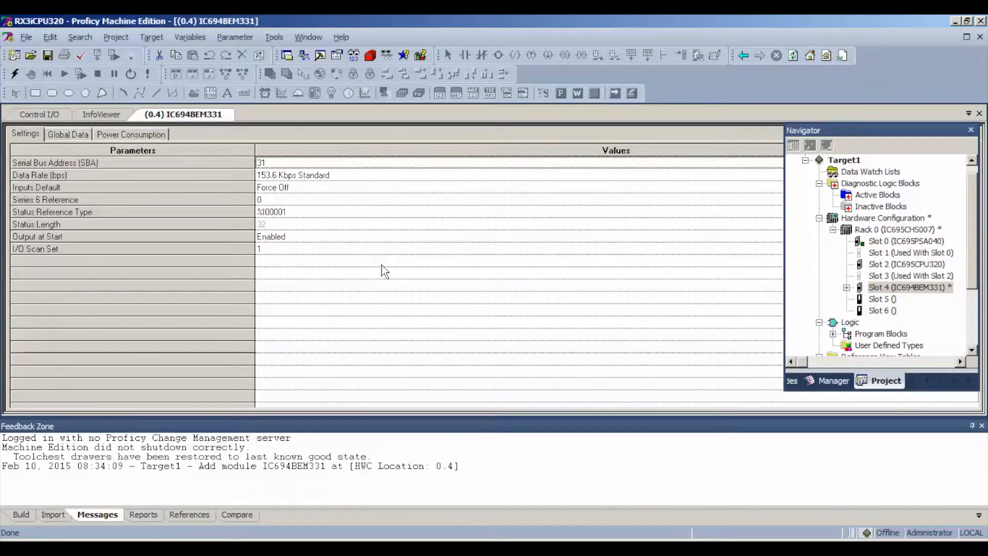
pyautogui.moveTo(188, 206)
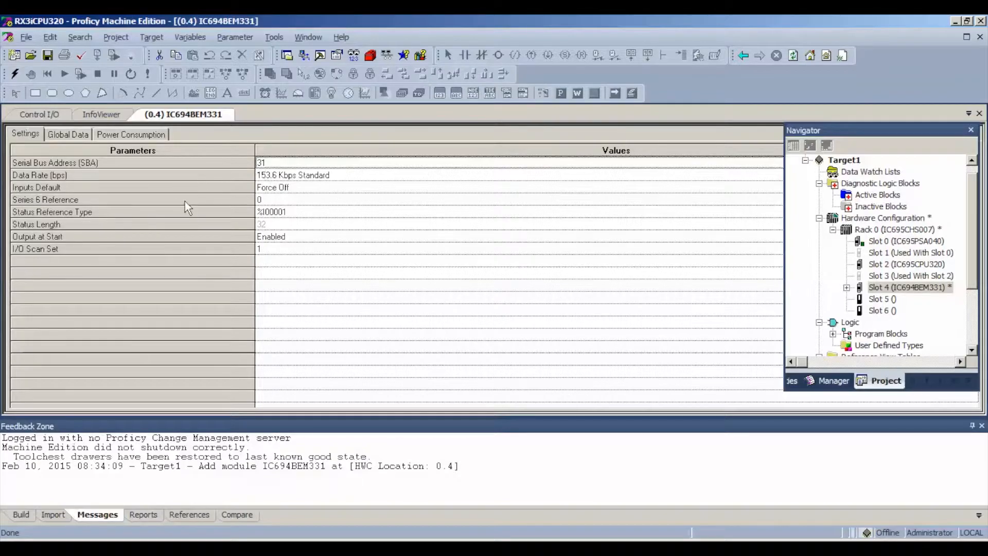
pyautogui.moveTo(50, 145)
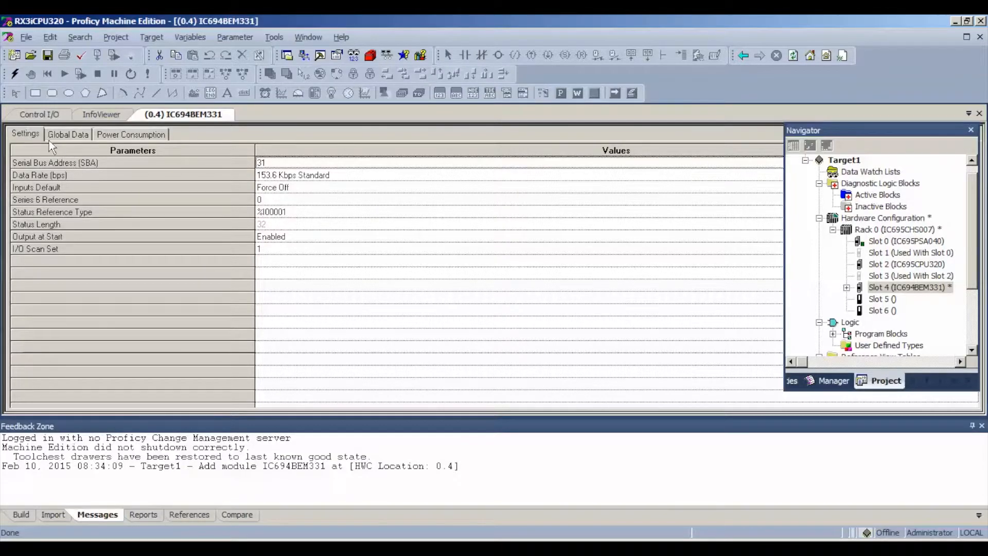
pyautogui.moveTo(205, 123)
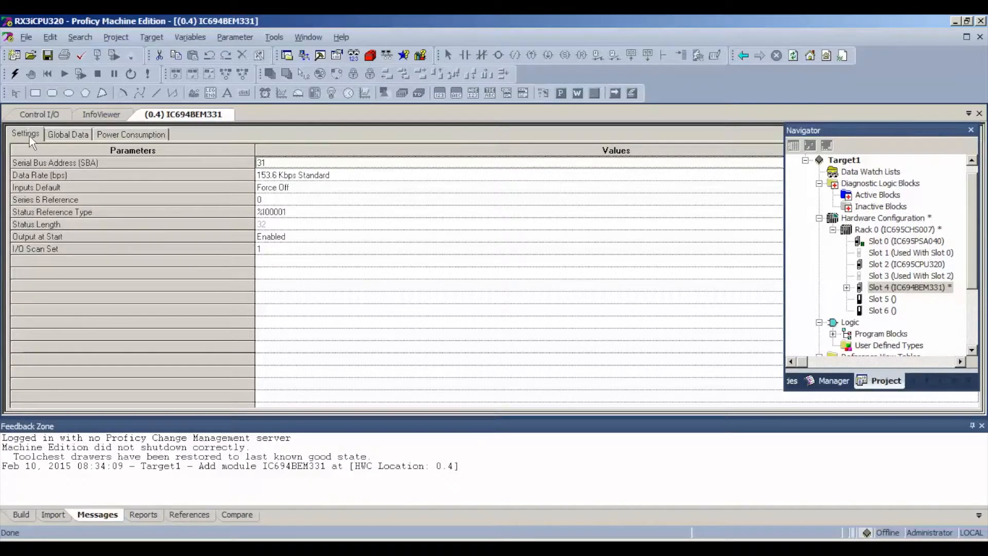
pyautogui.moveTo(117, 159)
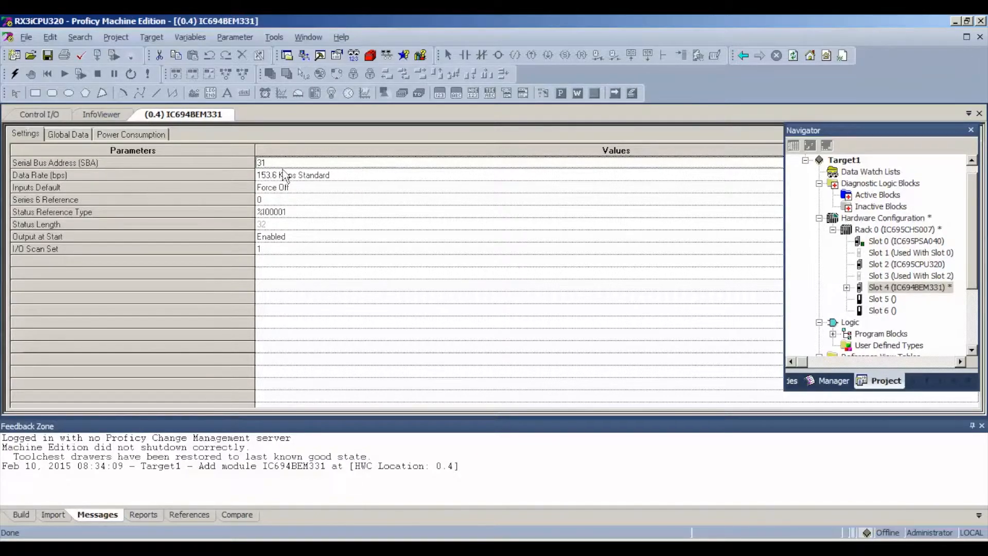
pyautogui.moveTo(315, 187)
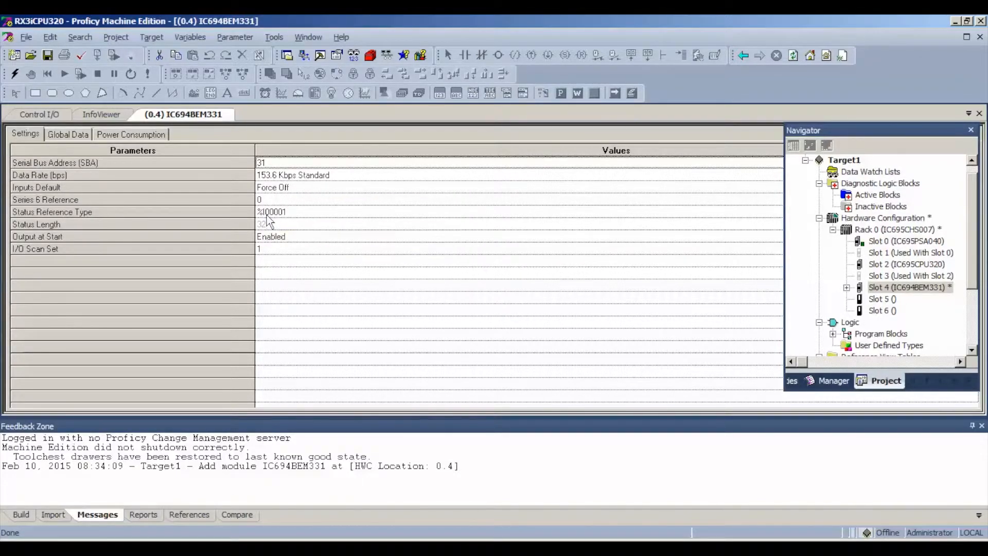
pyautogui.moveTo(277, 265)
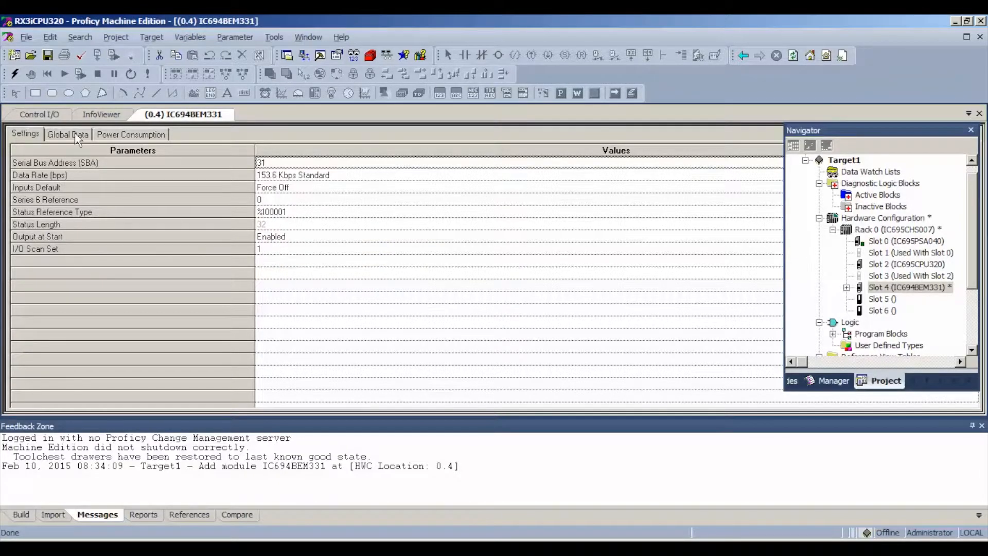
pyautogui.click(67, 134)
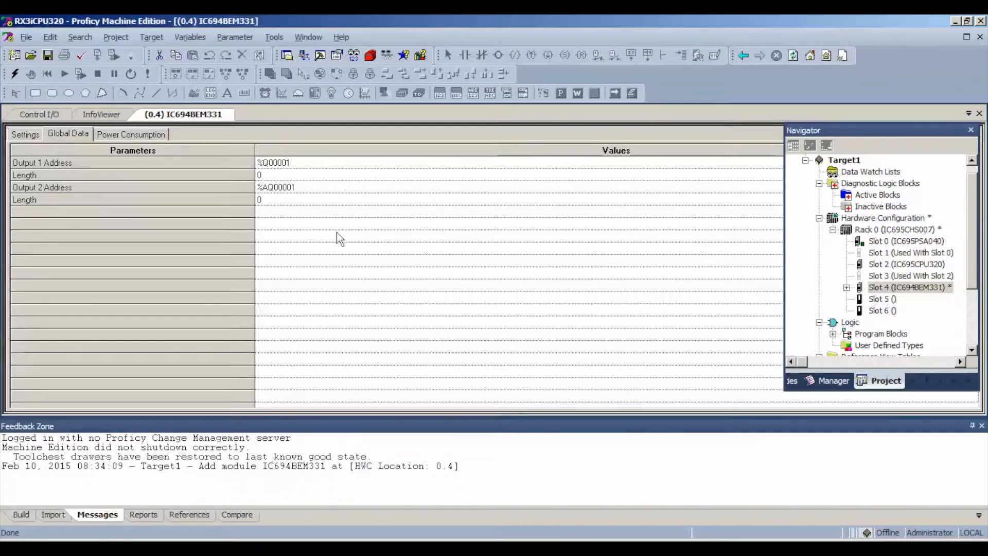
pyautogui.click(25, 134)
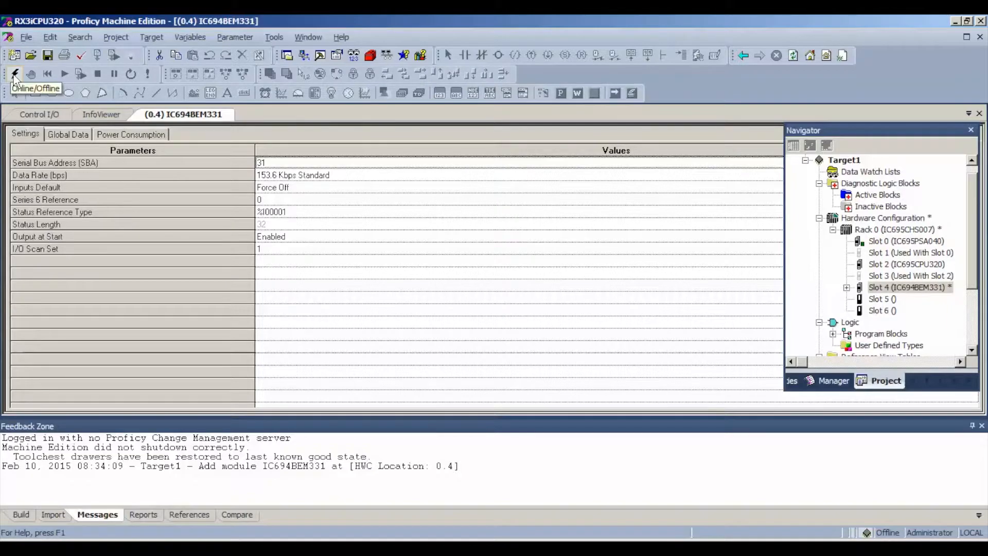
# - Connect online to the IC695CPU320 controller and switch to programmer mode
pyautogui.click(15, 73)
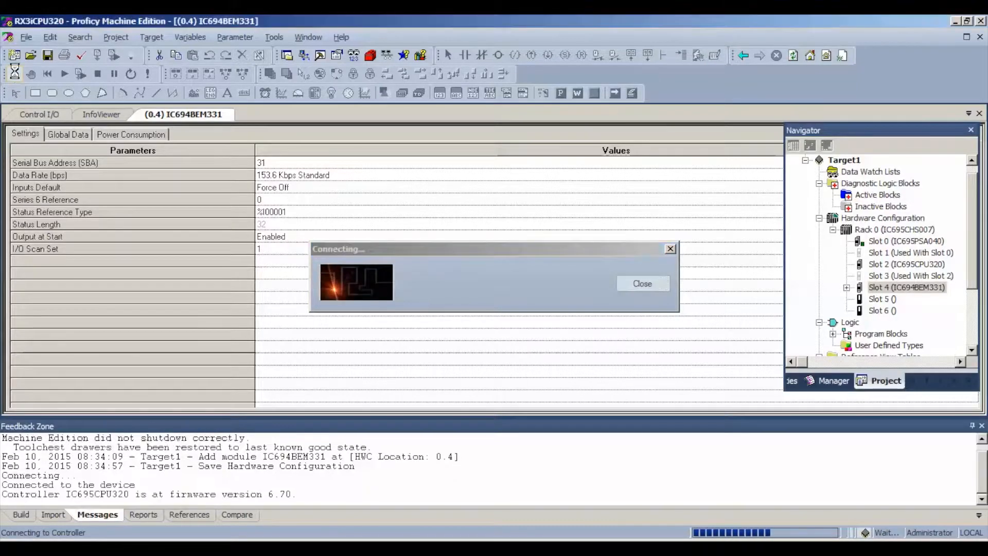
pyautogui.click(15, 73)
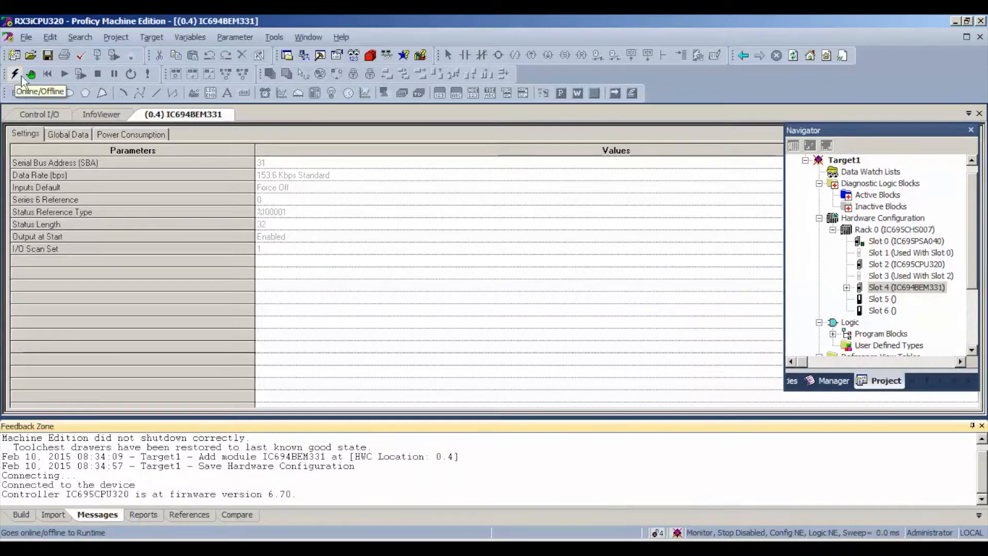
pyautogui.moveTo(516, 409)
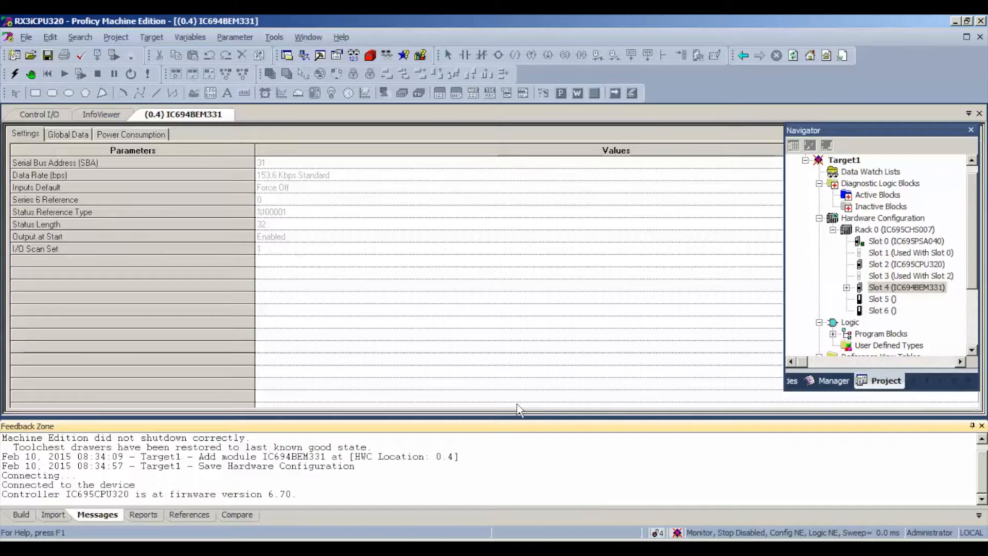
pyautogui.moveTo(768, 535)
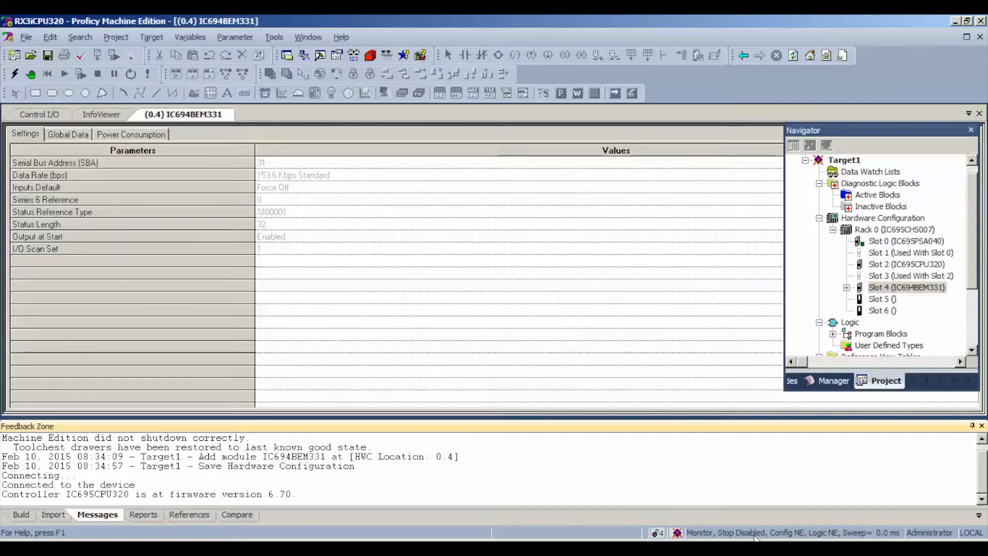
pyautogui.moveTo(800, 526)
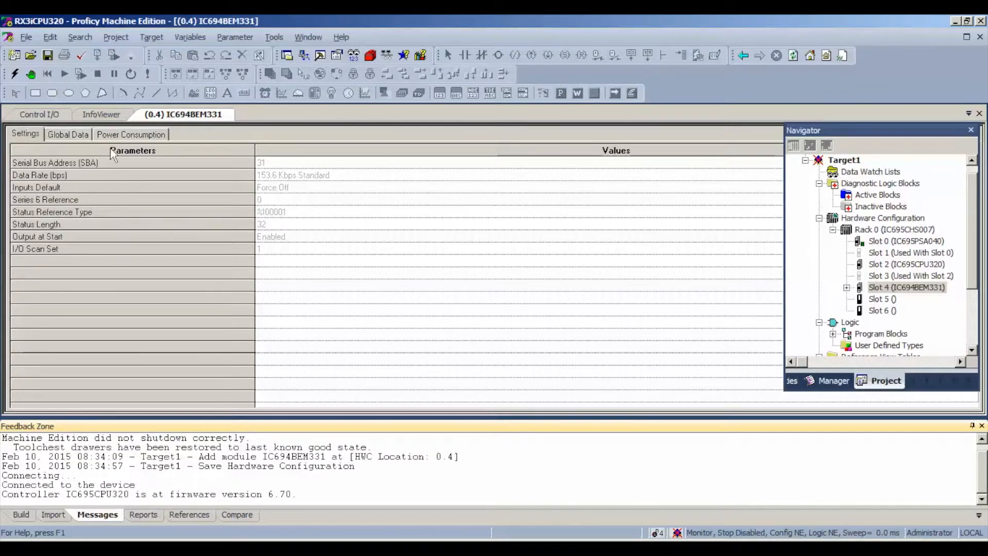
pyautogui.click(31, 73)
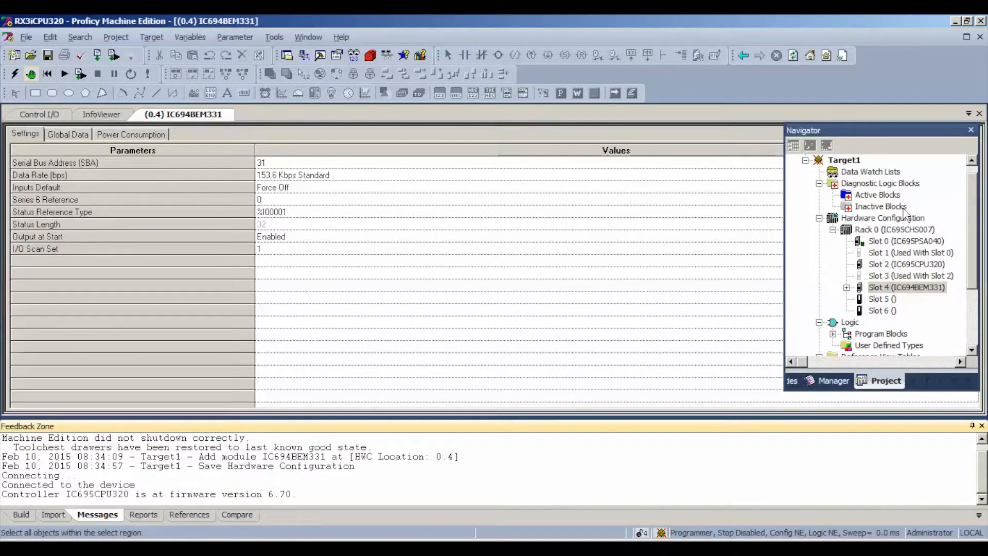
pyautogui.moveTo(151, 36)
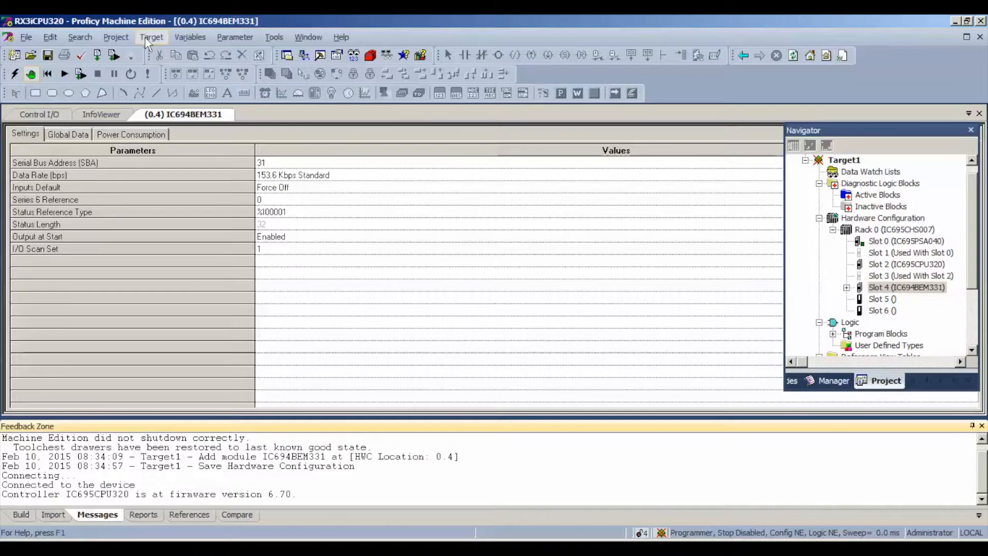
# - Clear the Controller Fault Table and I/O Fault Table from the controller's memory
pyautogui.click(151, 37)
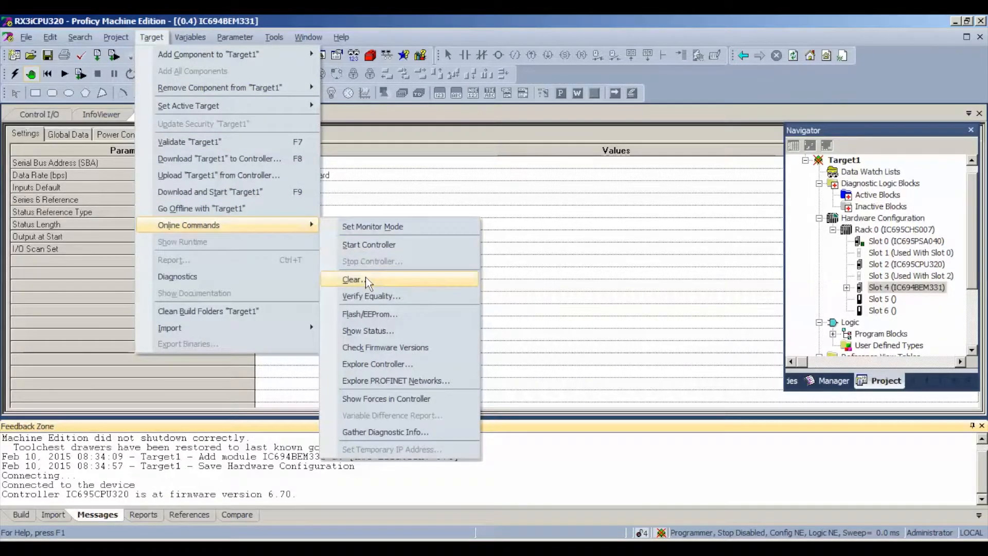
pyautogui.click(351, 279)
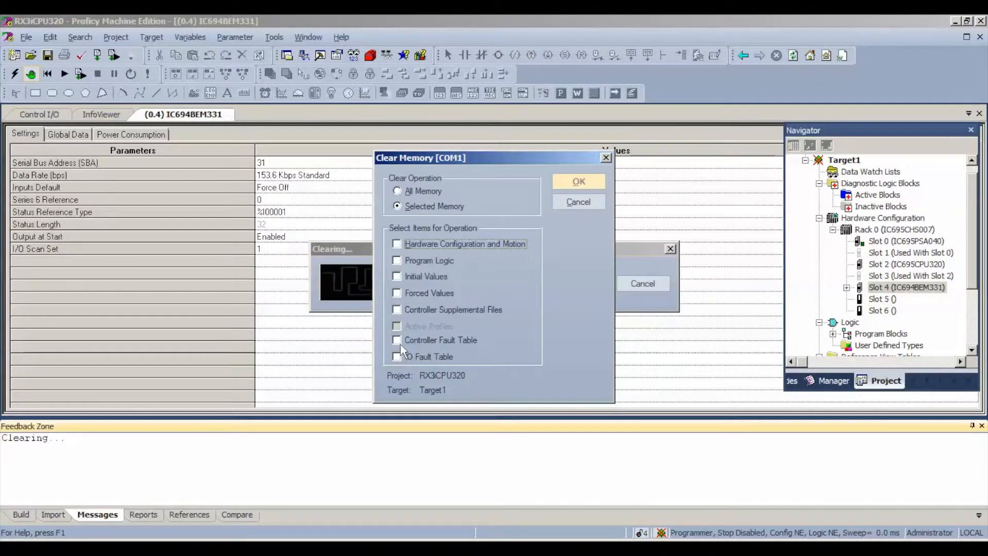
pyautogui.click(396, 340)
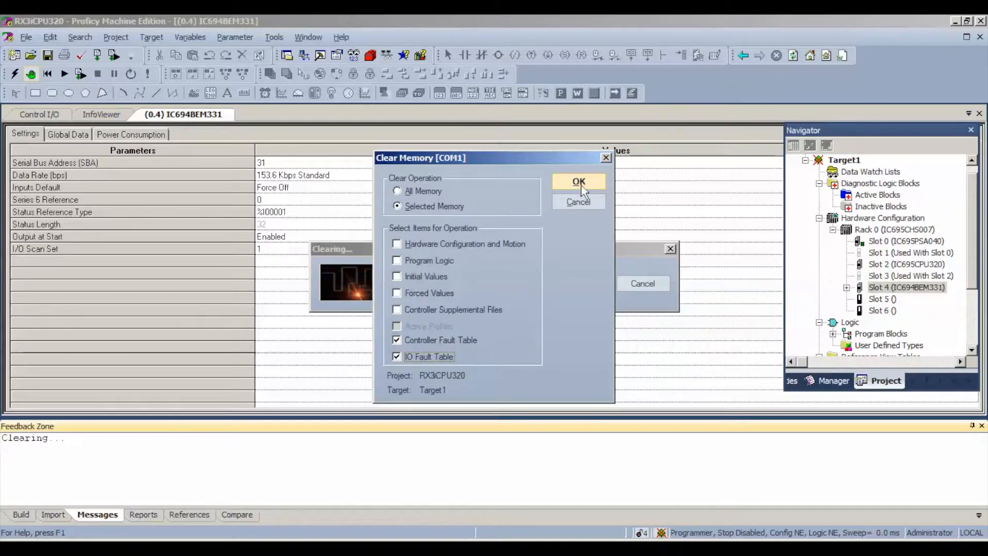
pyautogui.click(577, 182)
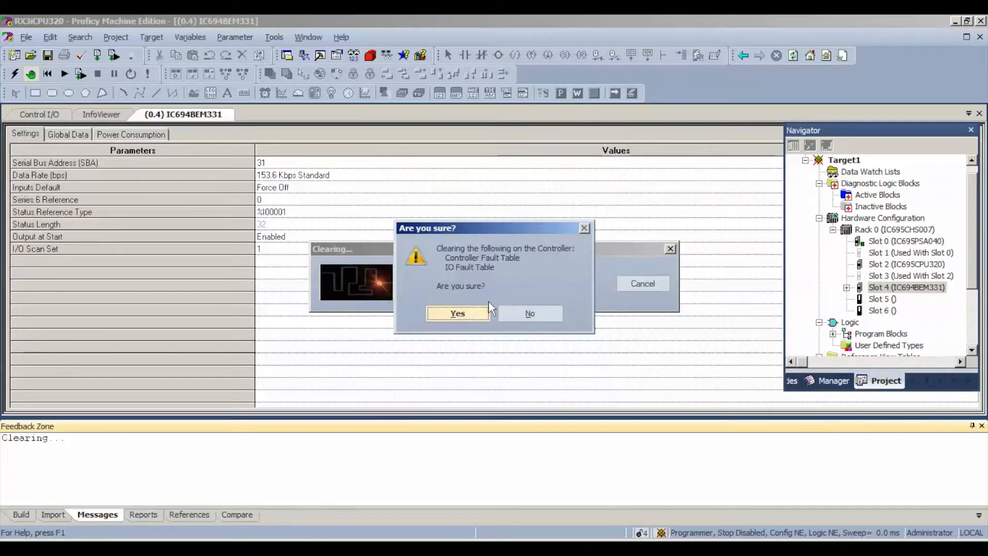
pyautogui.click(457, 313)
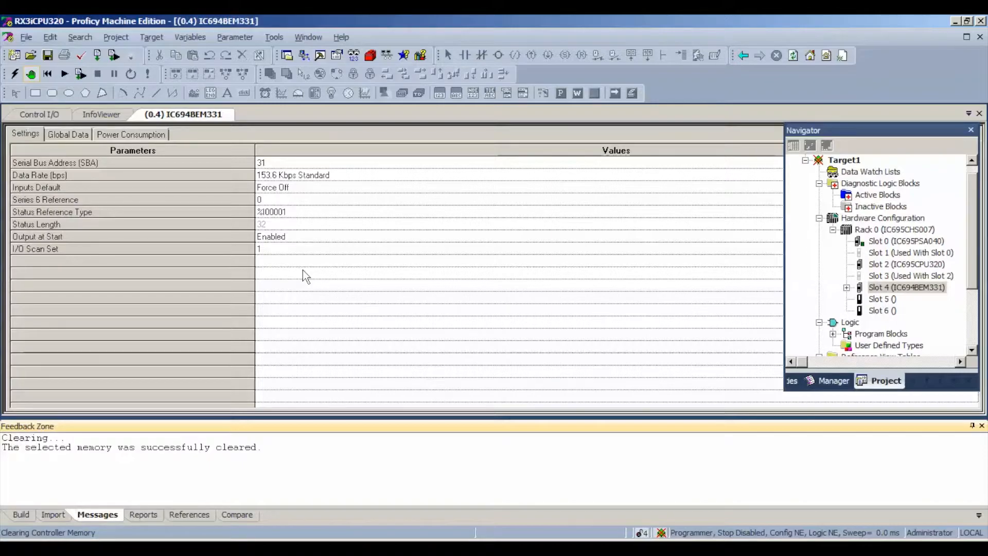
pyautogui.moveTo(155, 220)
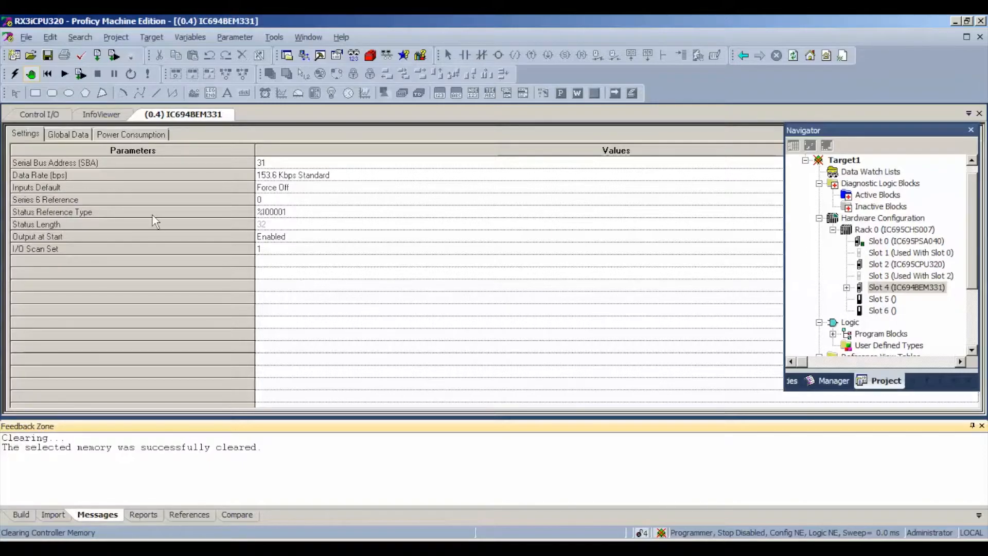
pyautogui.moveTo(80, 74)
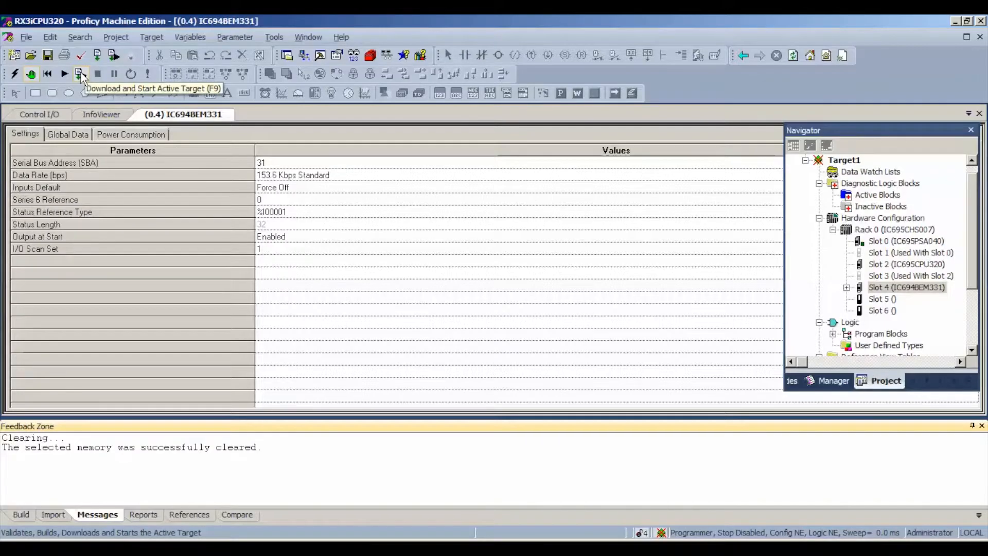
# - Download hardware configuration and logic, then start the controller with outputs enabled
pyautogui.click(81, 73)
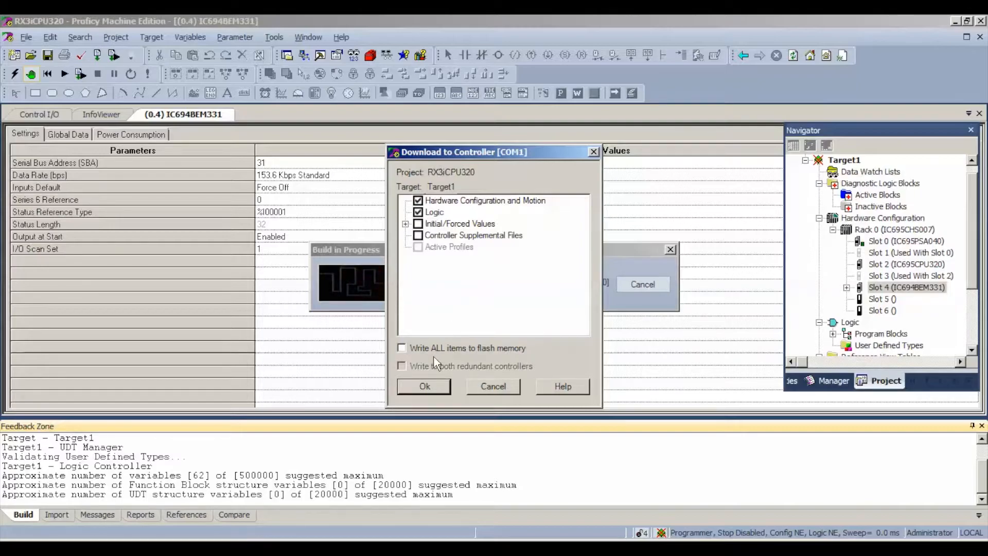
pyautogui.click(424, 386)
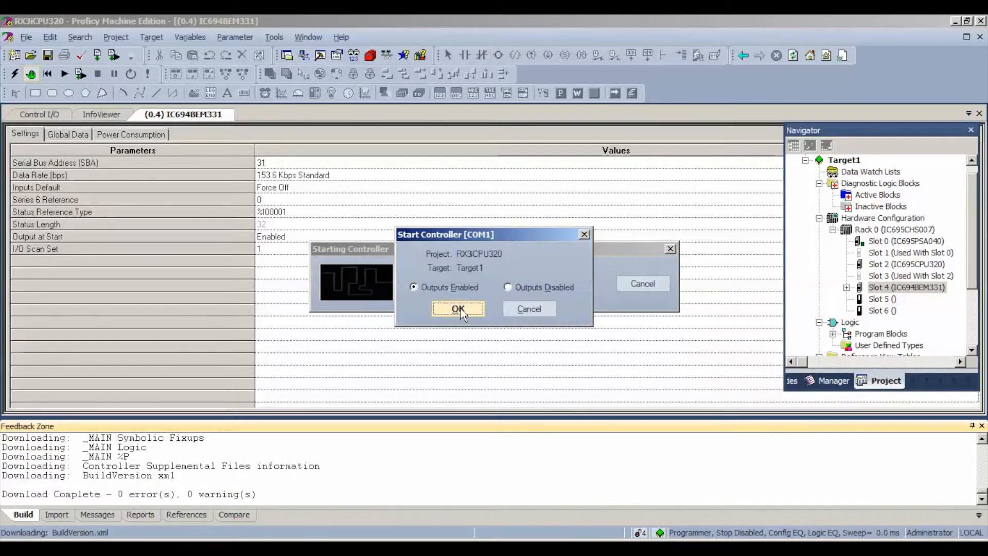
pyautogui.click(458, 309)
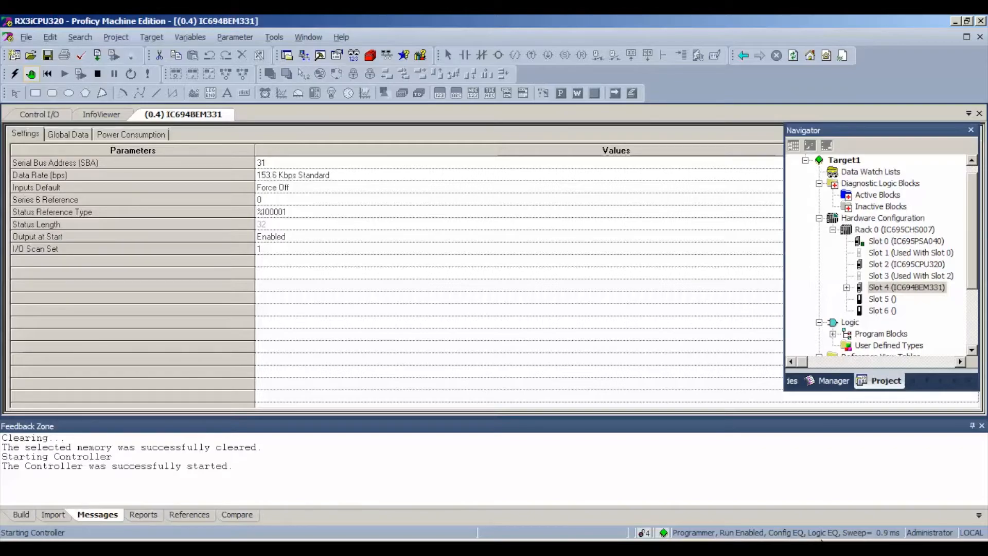
pyautogui.moveTo(701, 465)
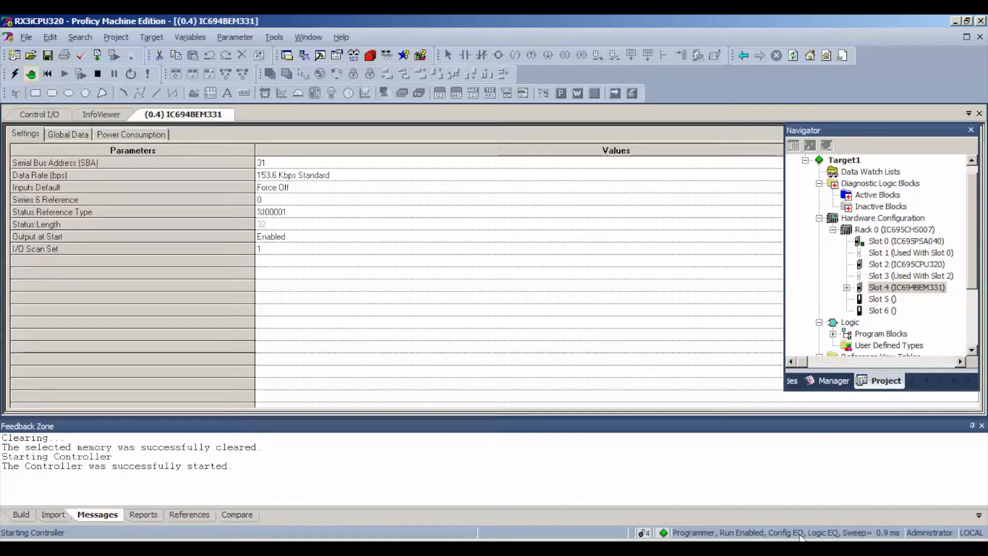
pyautogui.moveTo(668, 337)
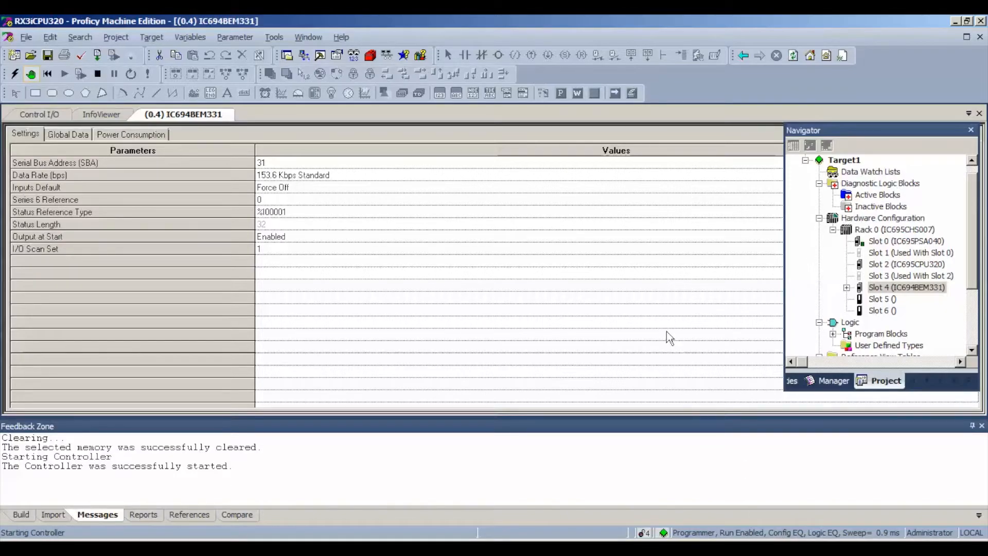